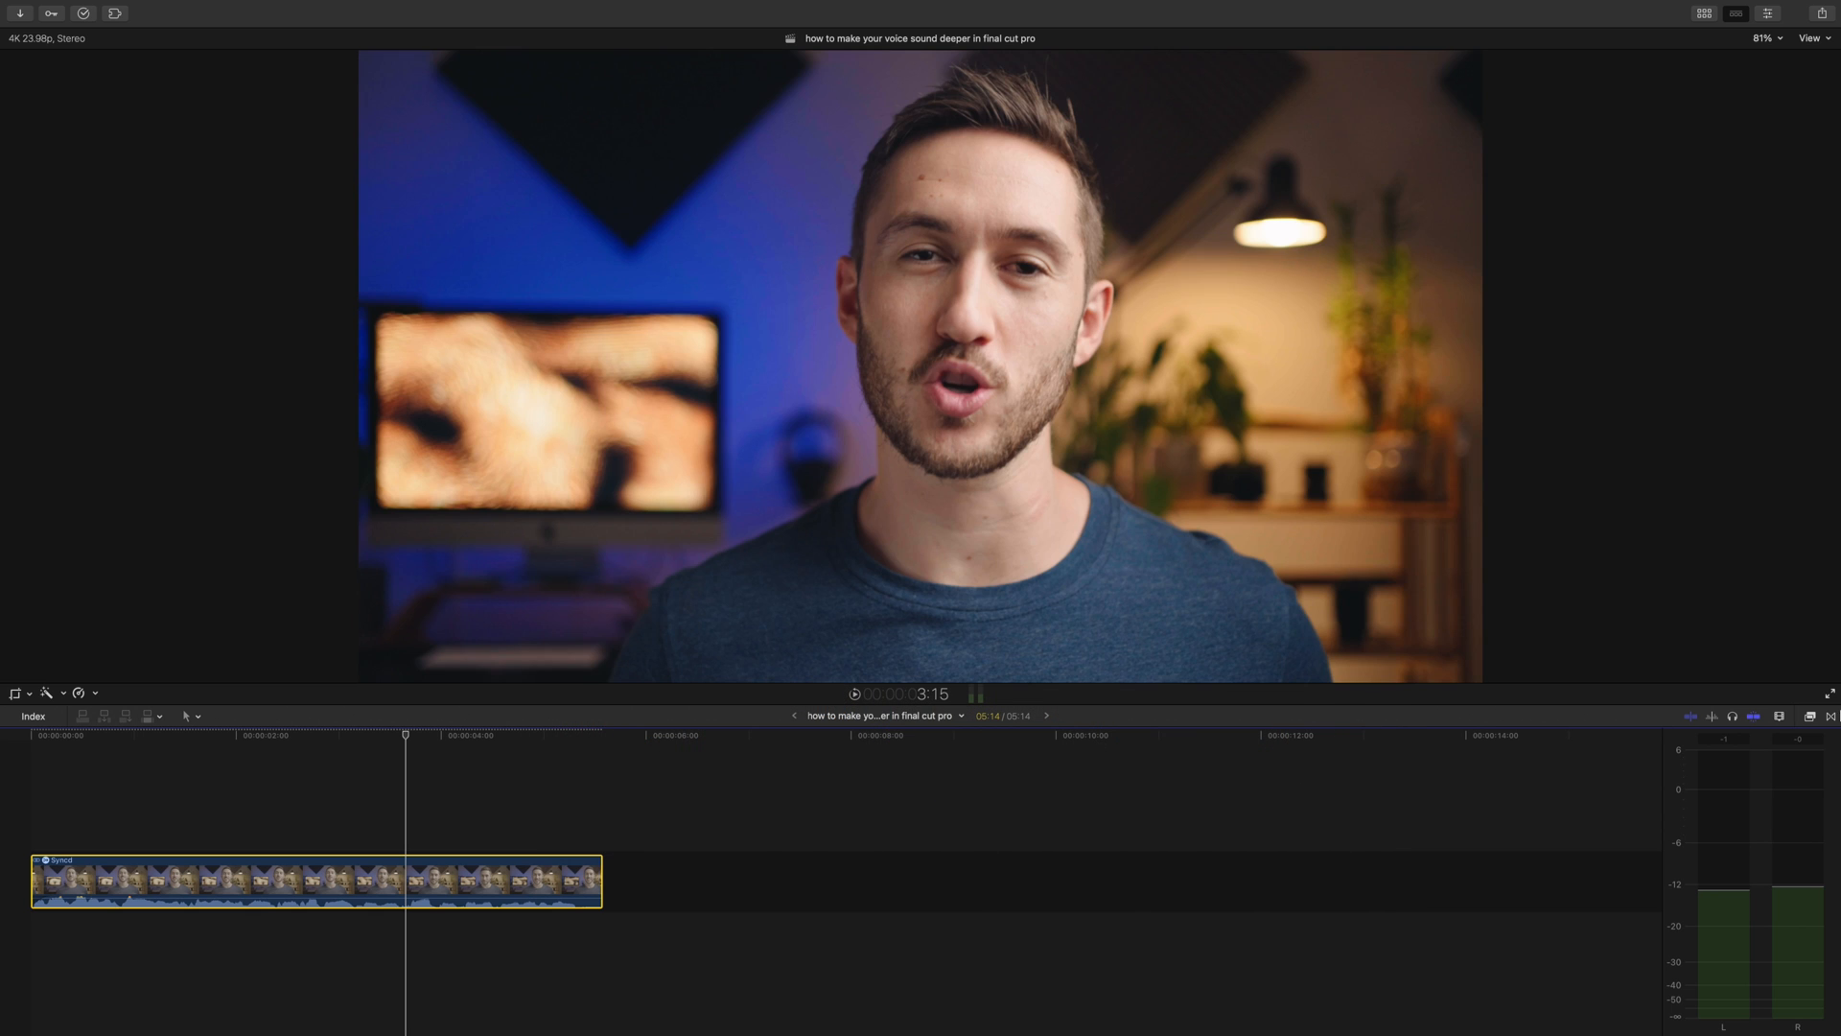
Select the dialogue clip and show its Channel EQ graph window.
{"action": "left_click", "coordinate": [1825, 717]}
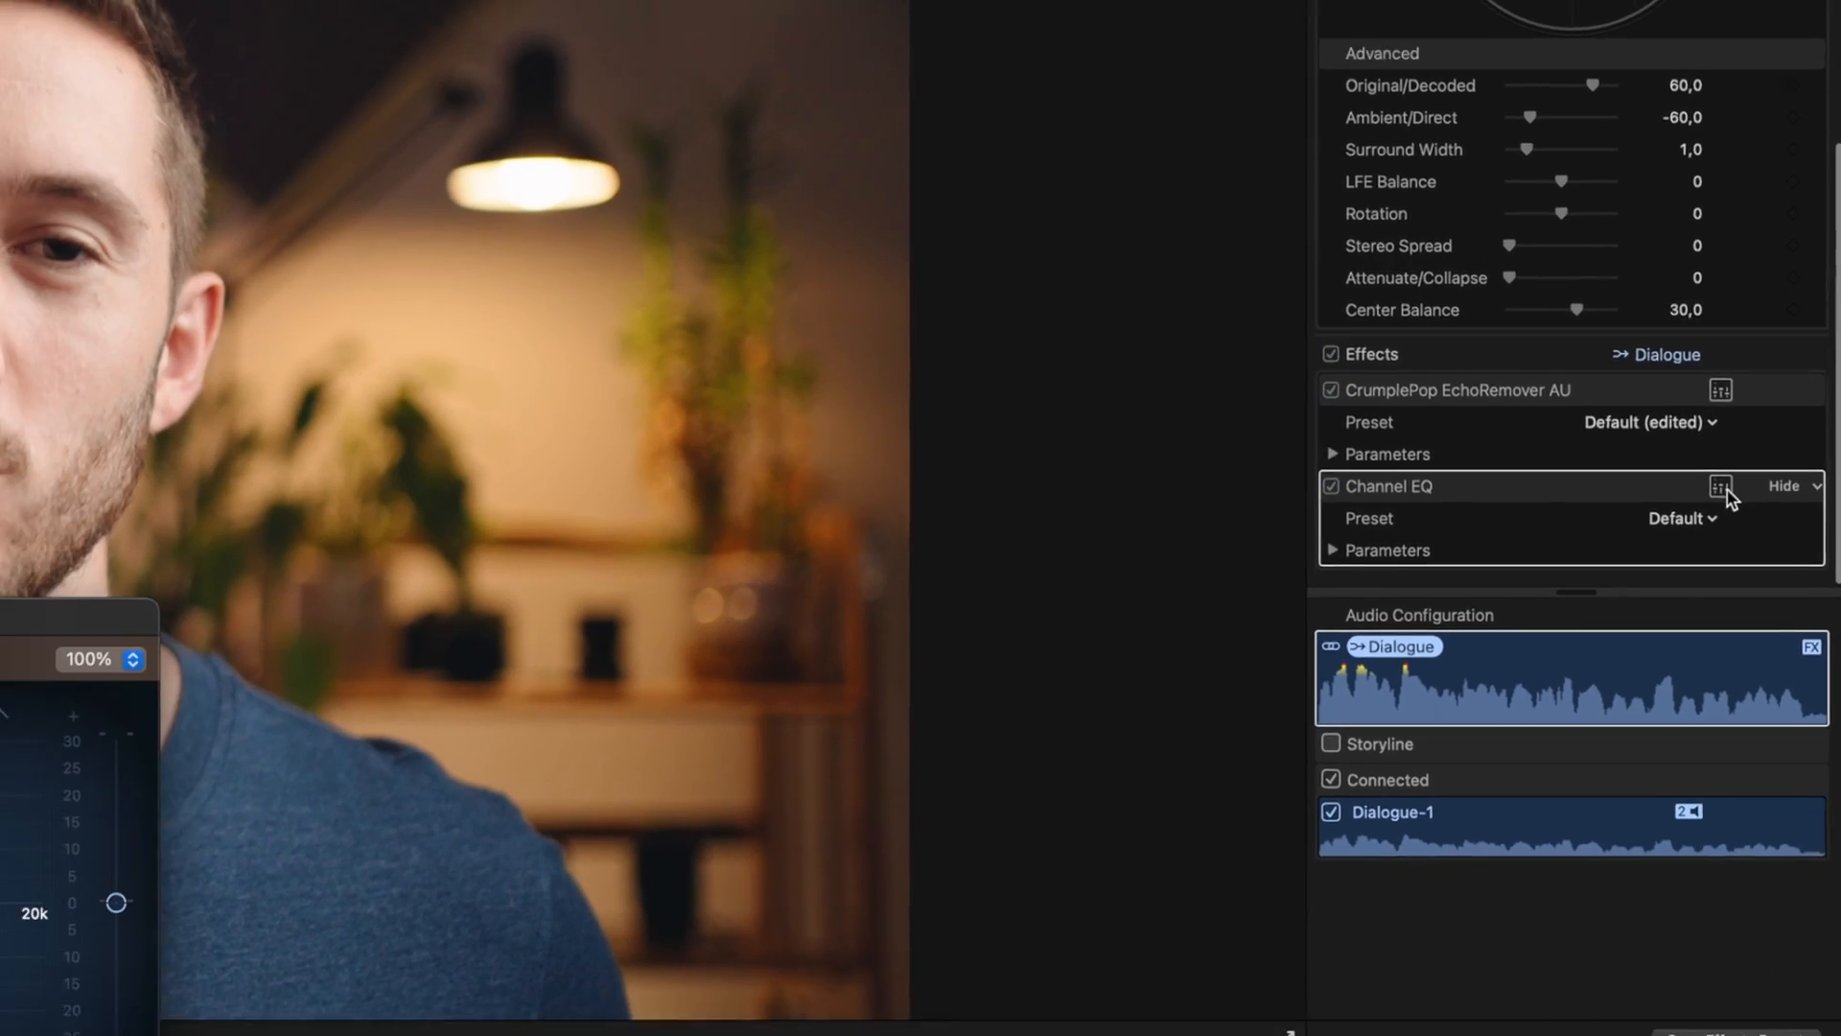
{"action": "left_click", "coordinate": [1720, 486]}
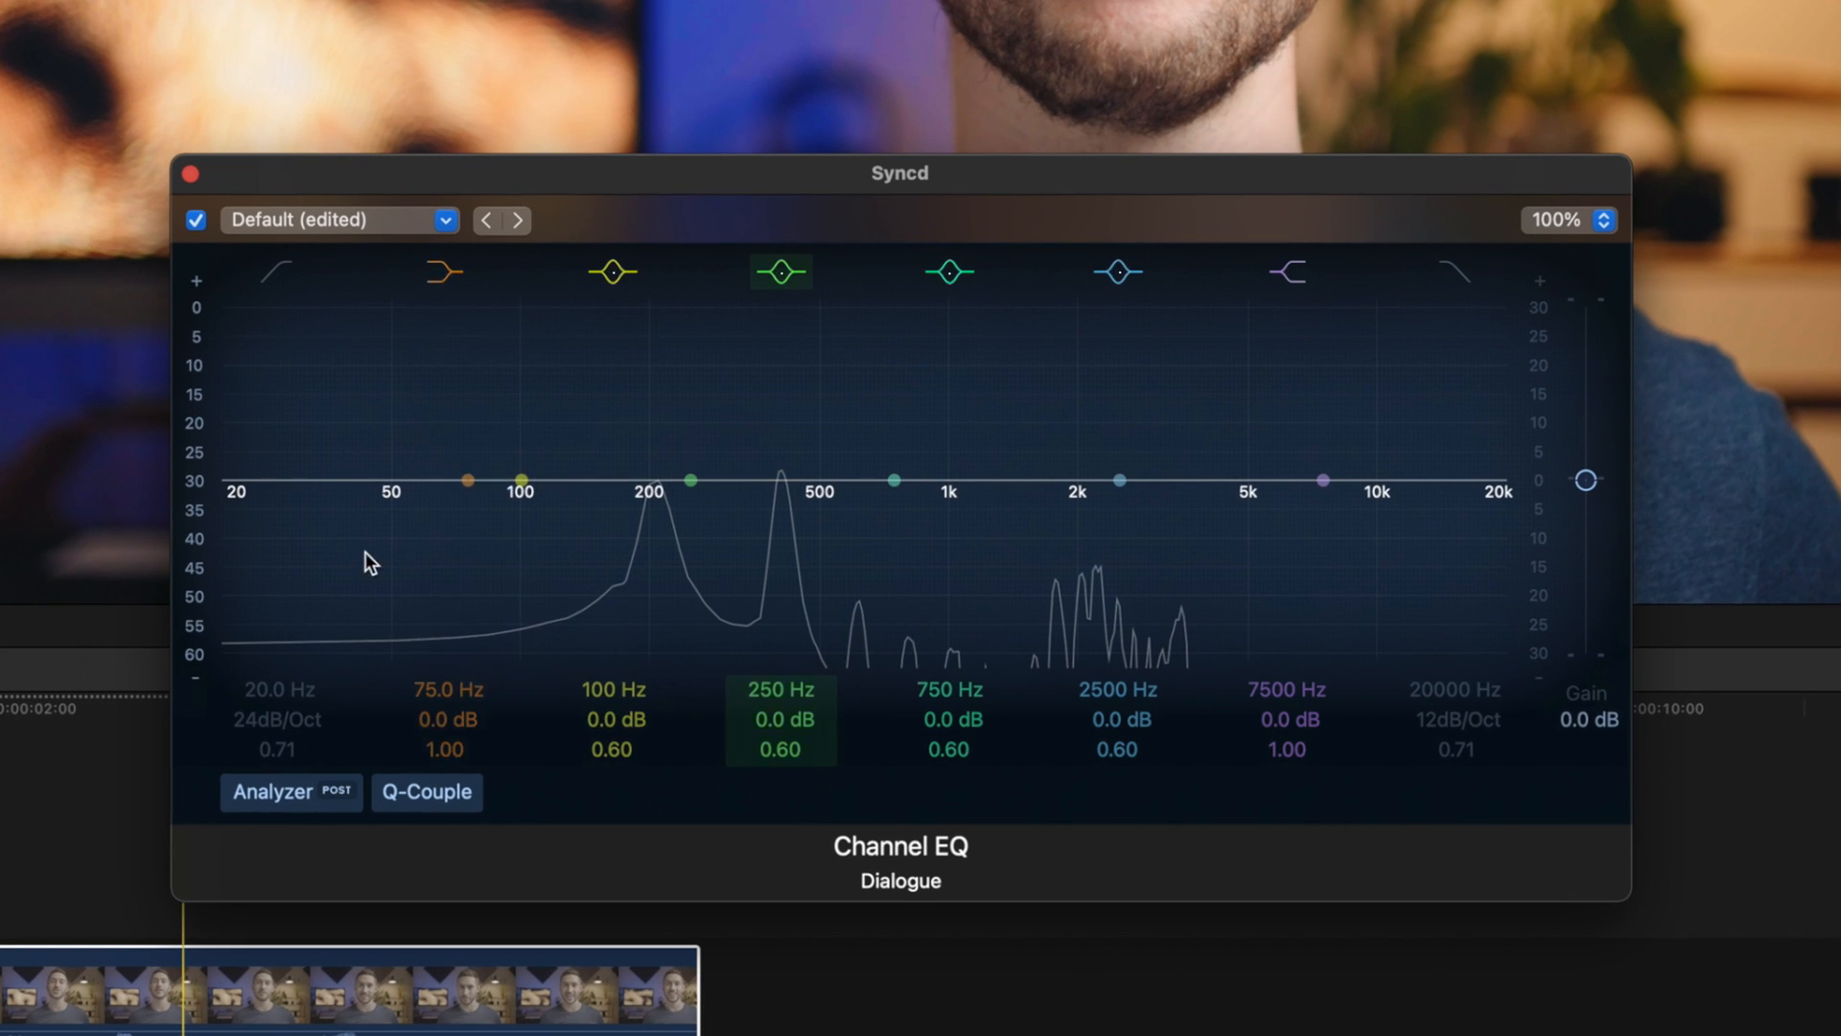
Drag the Channel EQ's 100 Hz band point upward to boost the lows.
{"action": "left_click", "coordinate": [948, 273]}
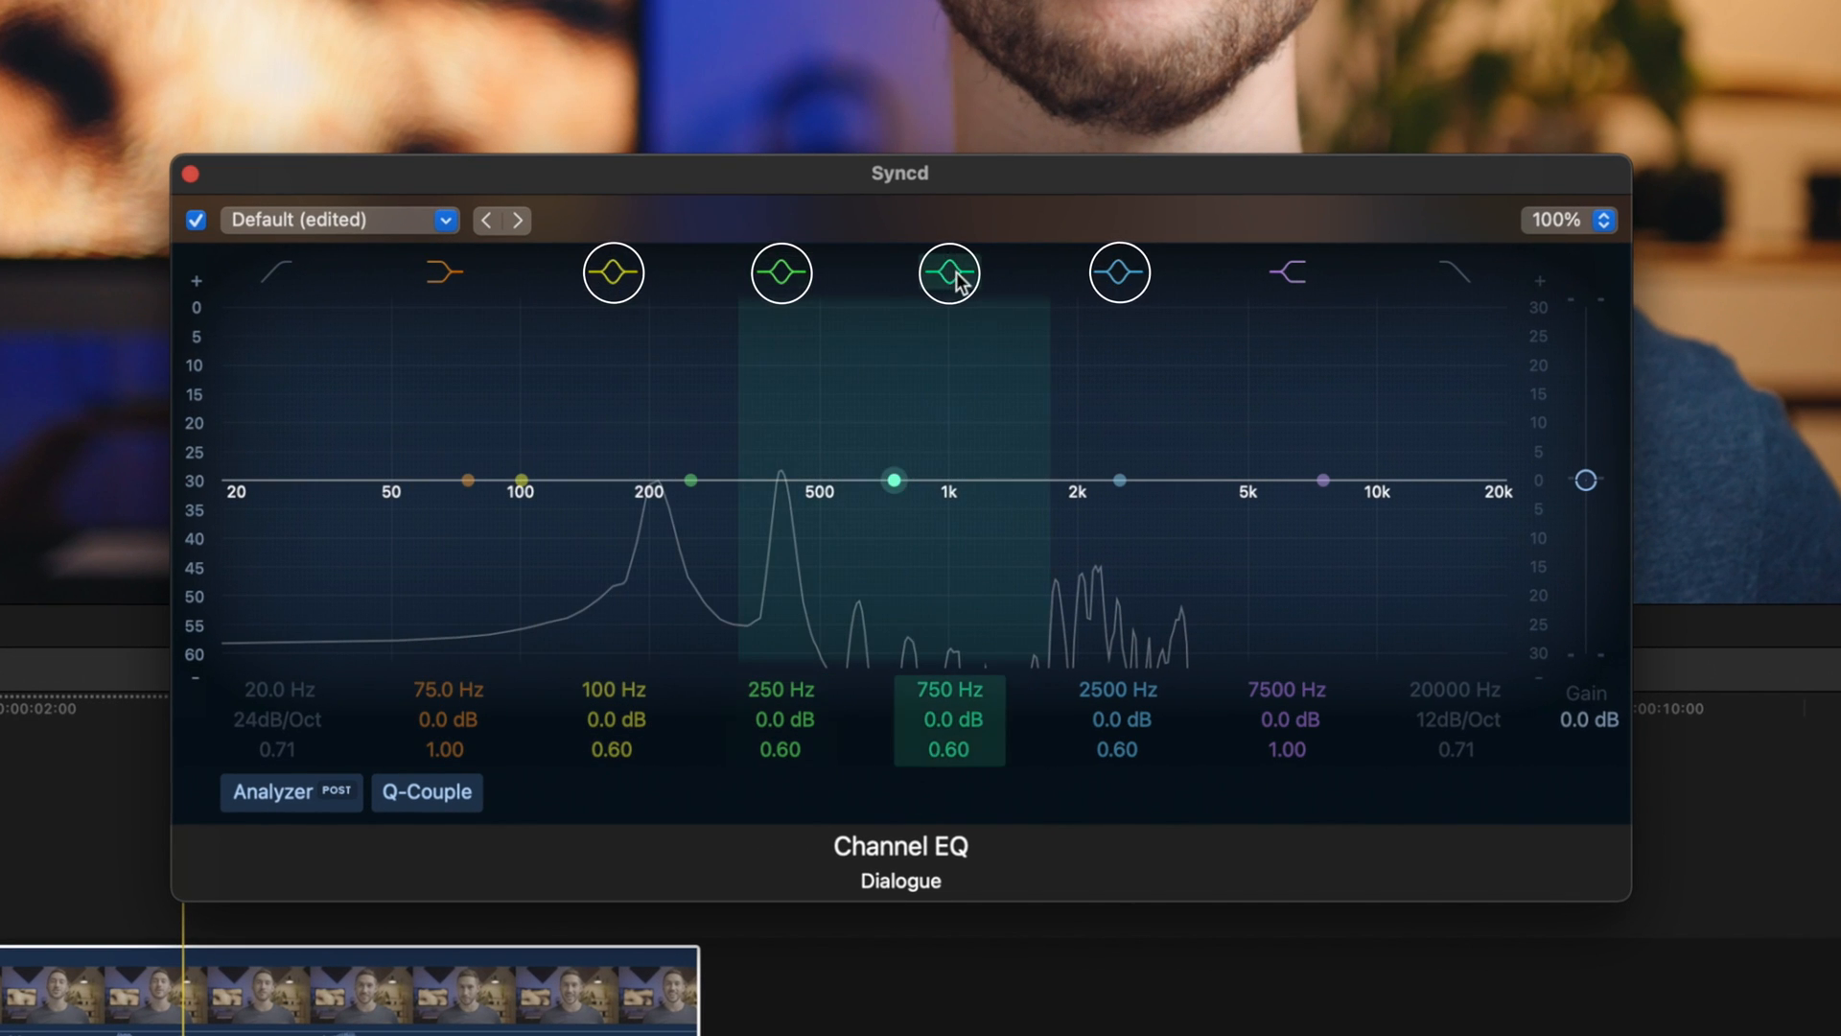
{"action": "left_click", "coordinate": [779, 273]}
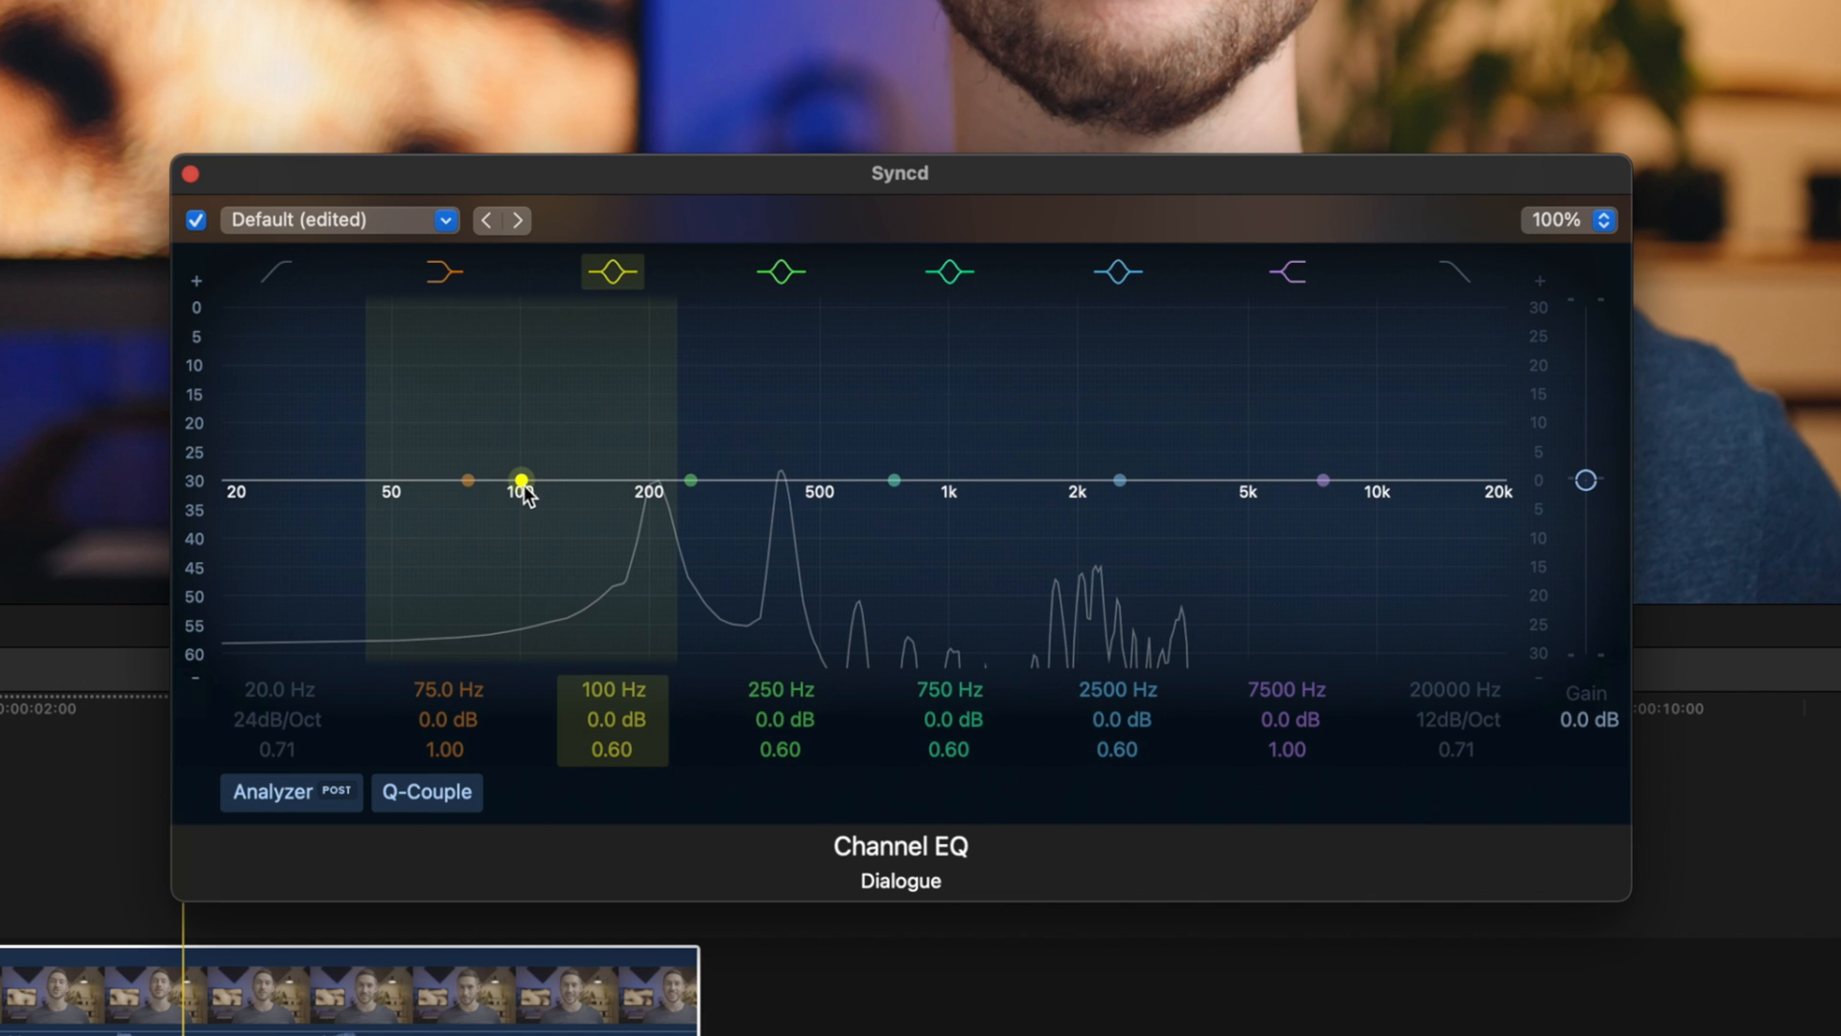
{"action": "left_click_drag", "start_coordinate": [523, 478], "coordinate": [558, 455]}
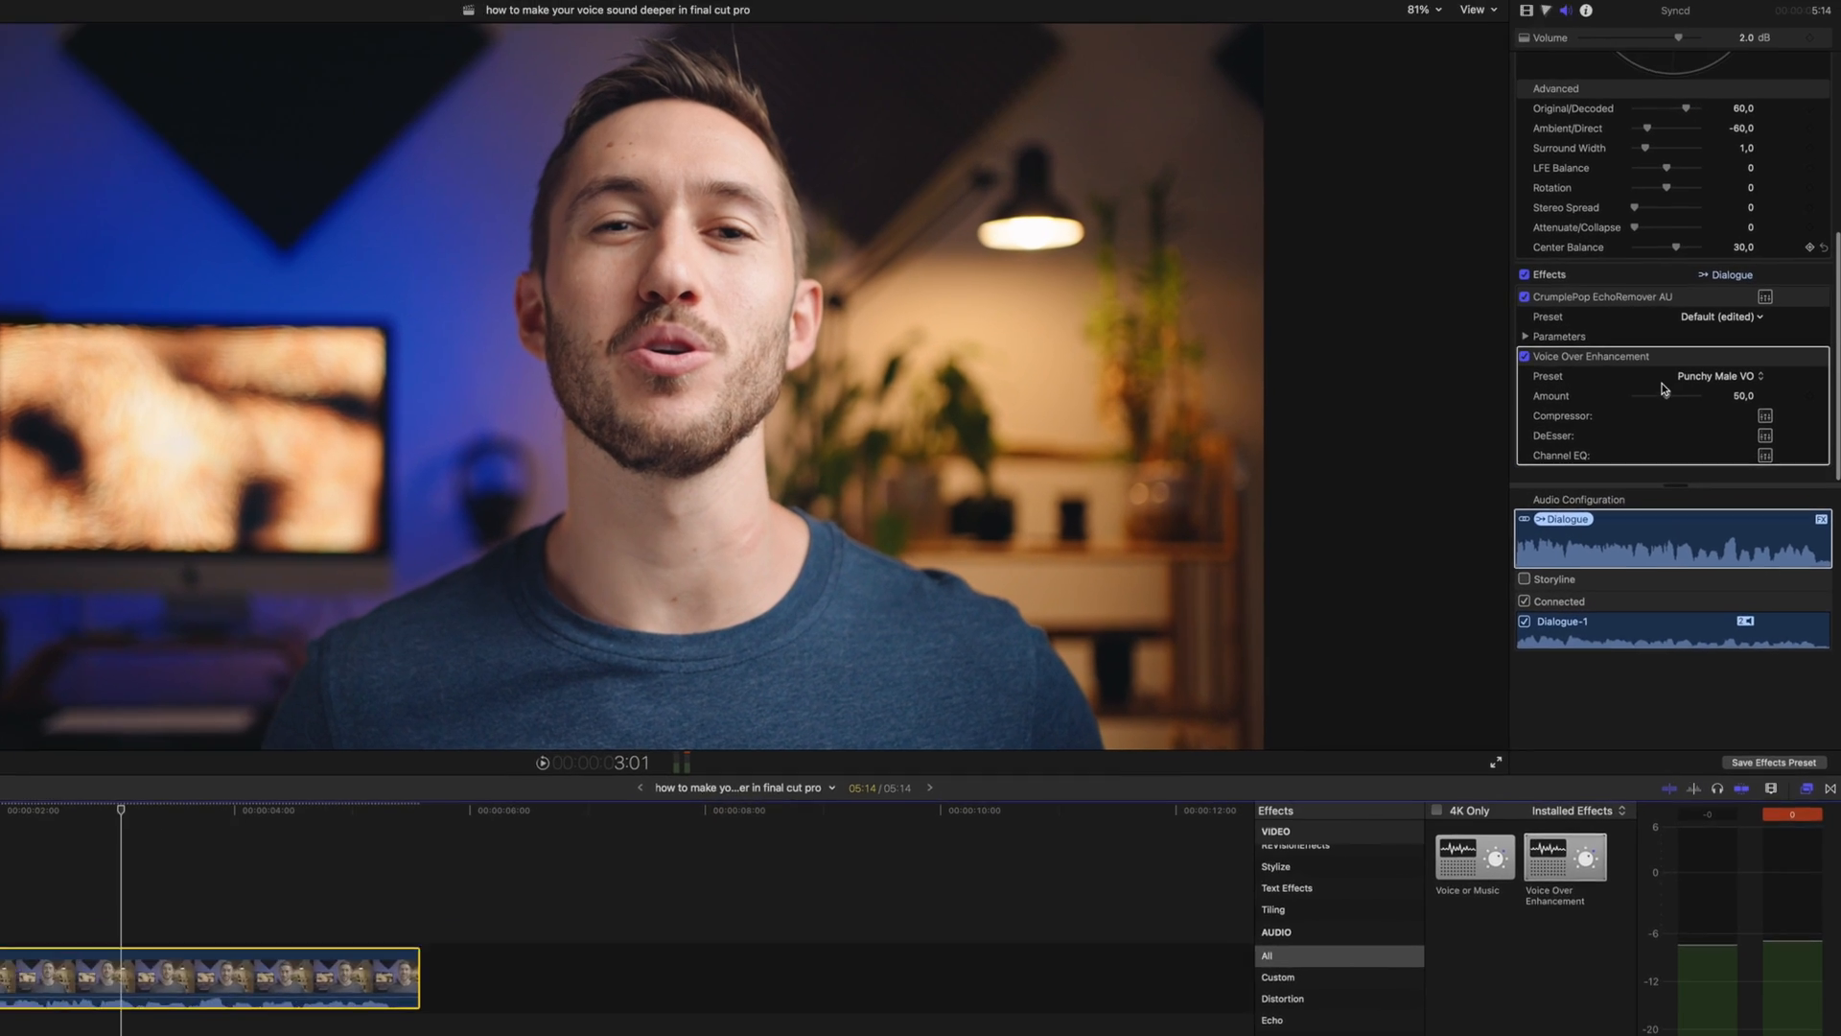
Switch the Voice Over Enhancement preset to Smooth Male VO.
{"action": "left_click", "coordinate": [1720, 376]}
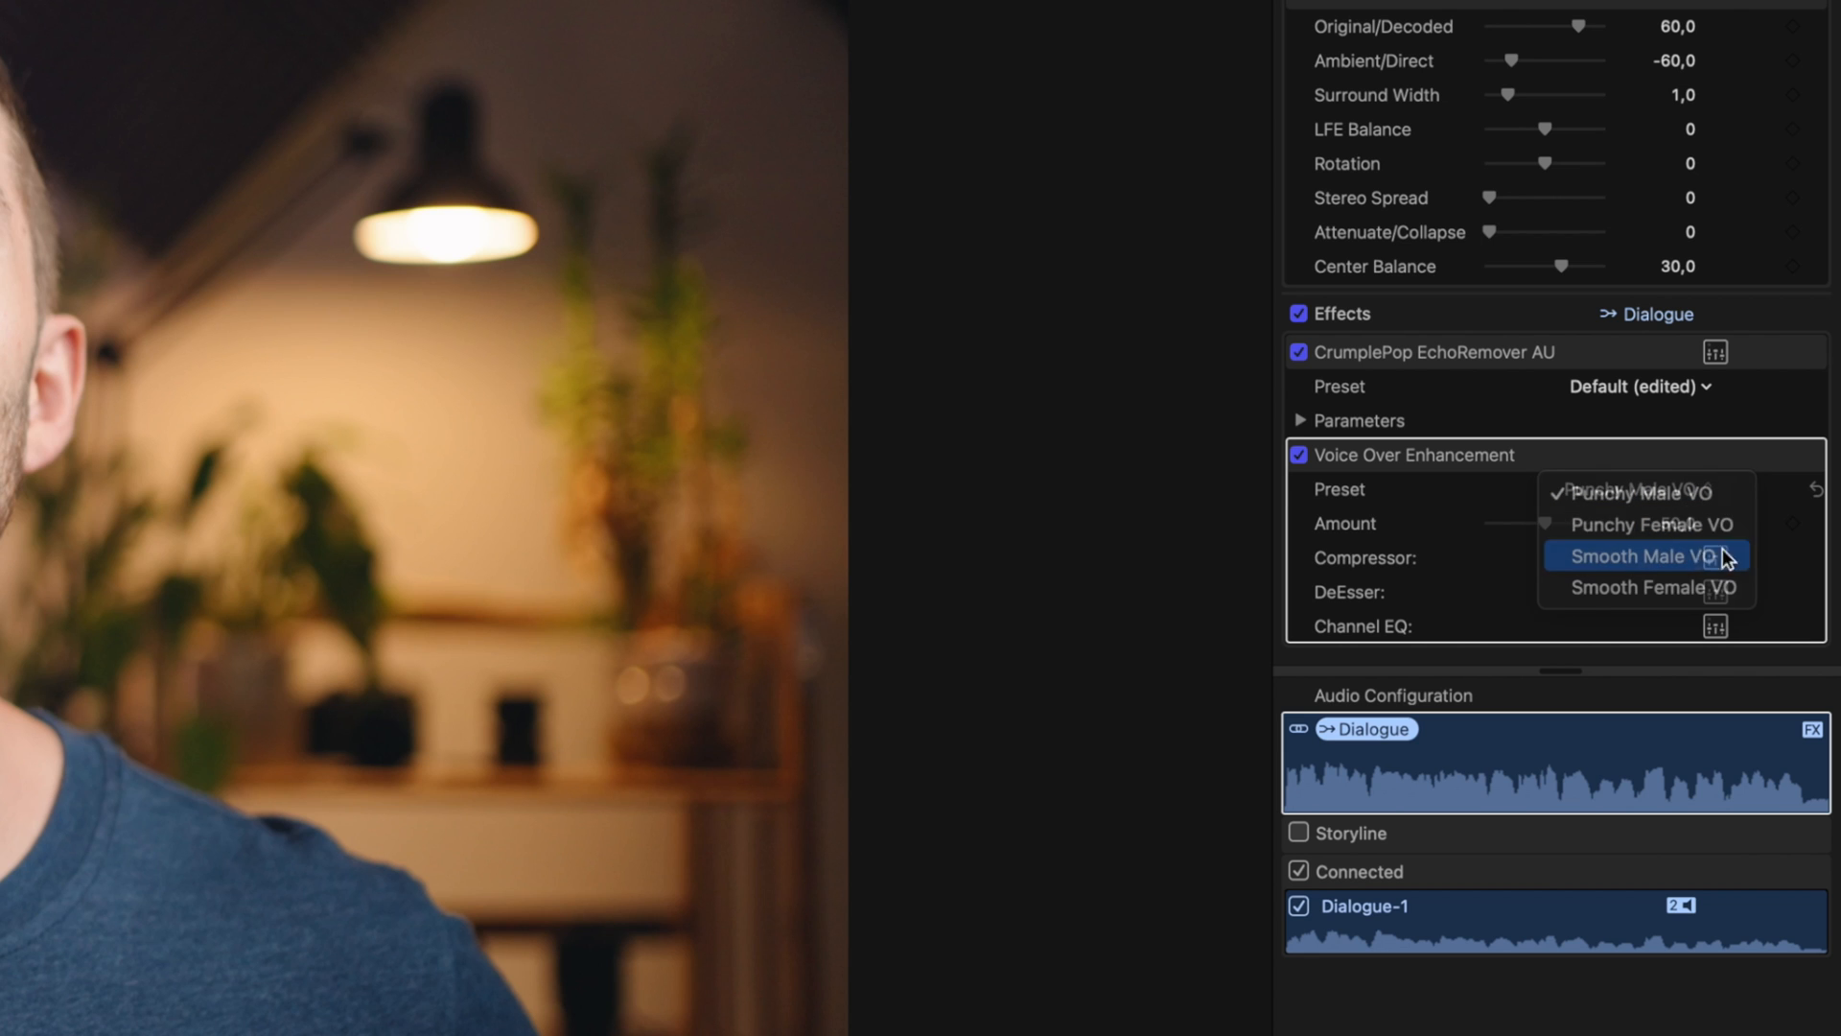
{"action": "left_click", "coordinate": [1637, 555]}
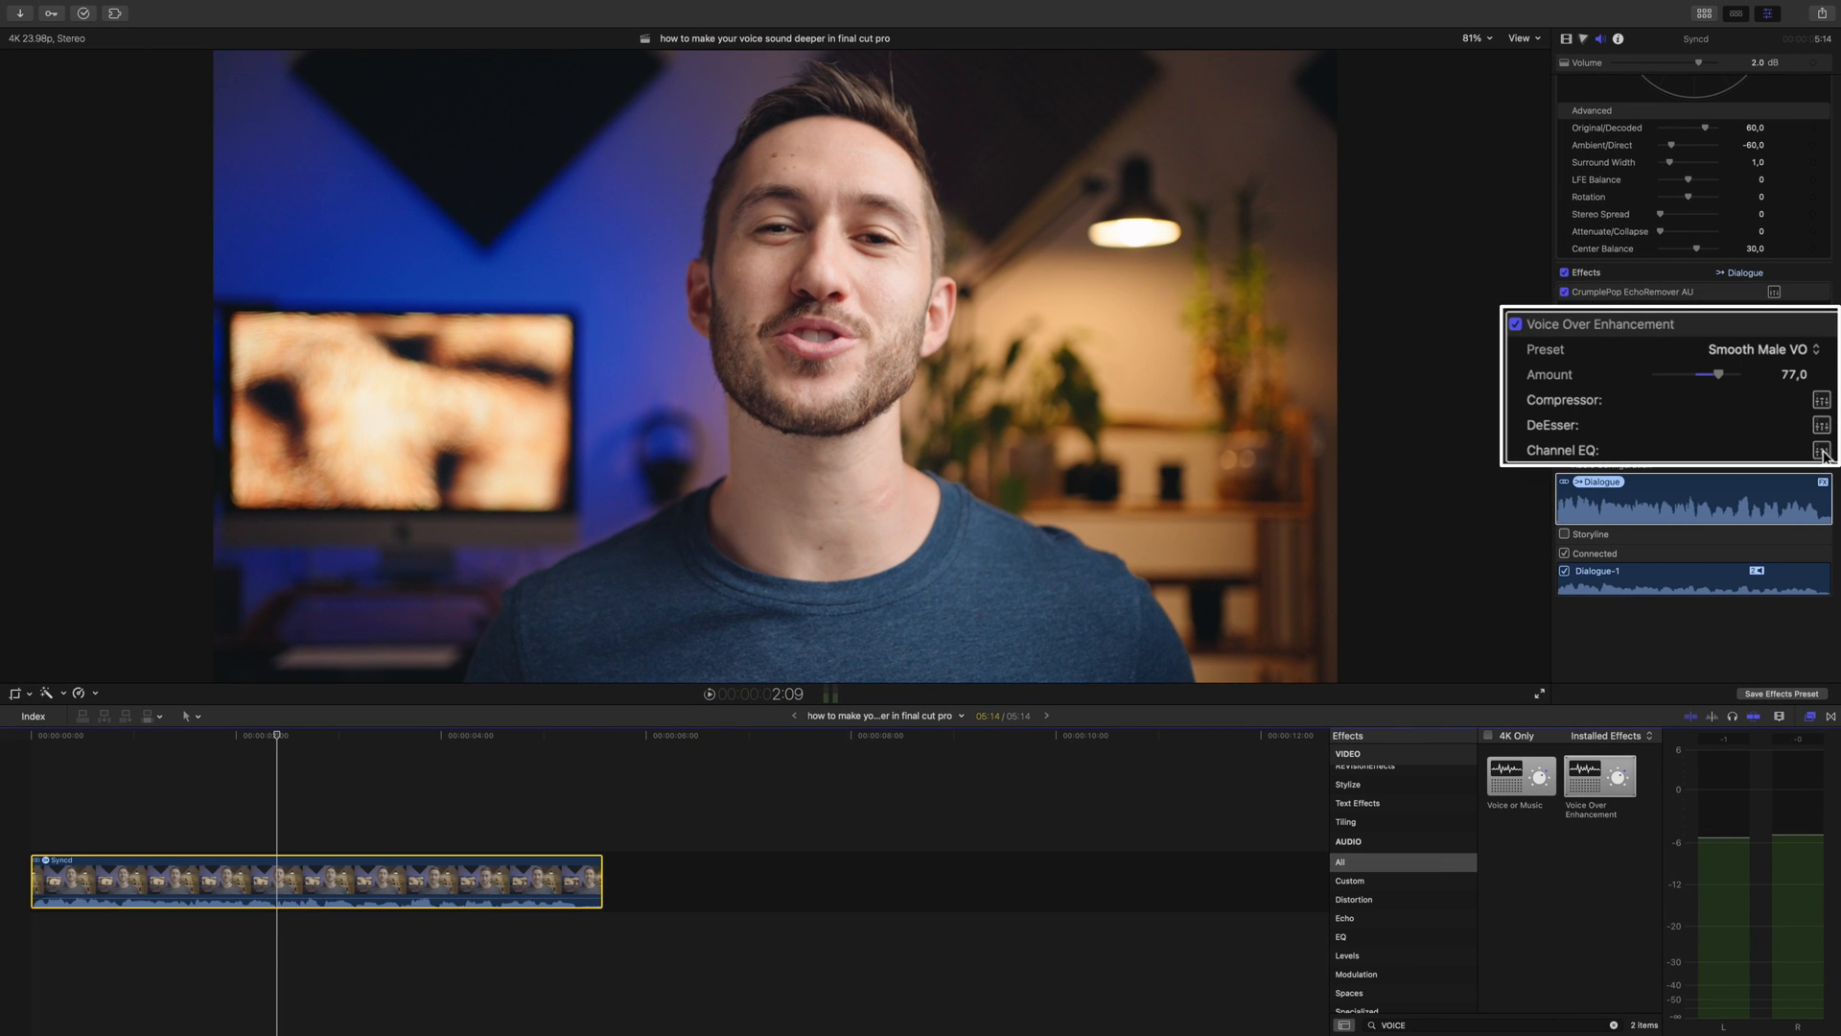
Show the Voice Over Enhancement's built-in Channel EQ editor.
{"action": "left_click", "coordinate": [1821, 450]}
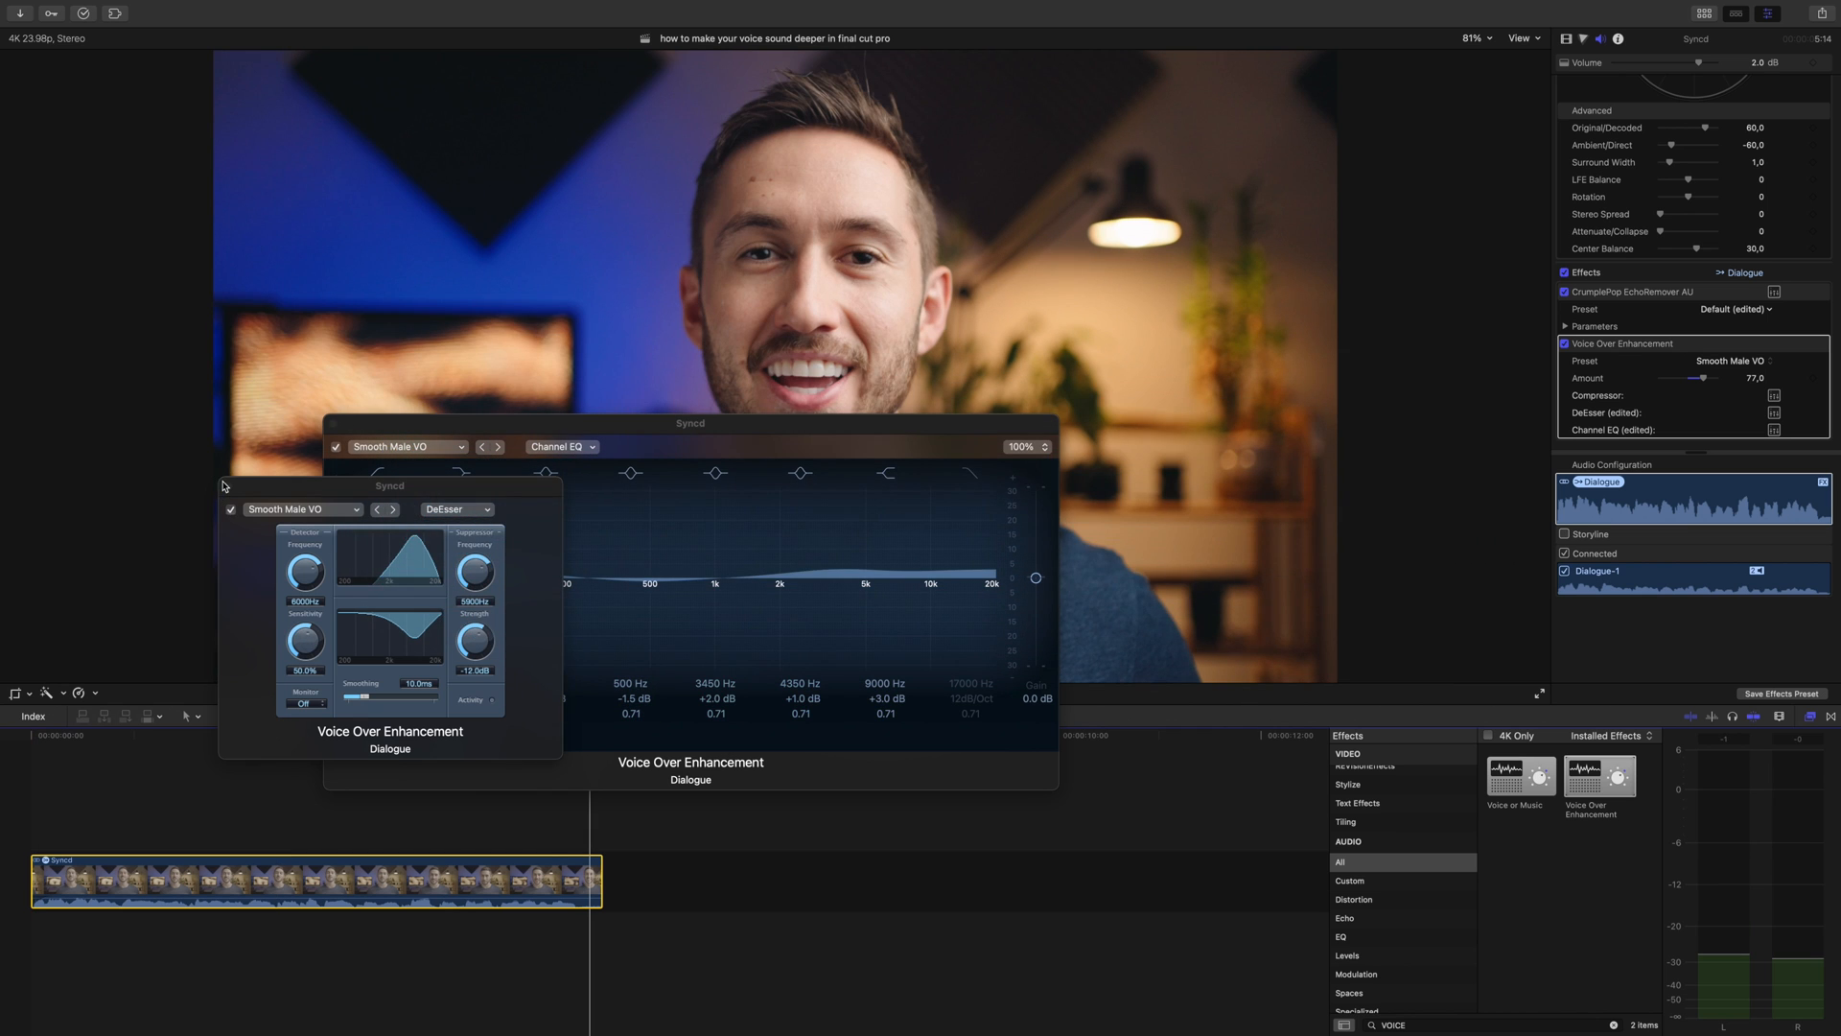
Adjust the enhancement's Compressor settings and close the remaining Channel EQ editor.
{"action": "left_click", "coordinate": [1774, 398]}
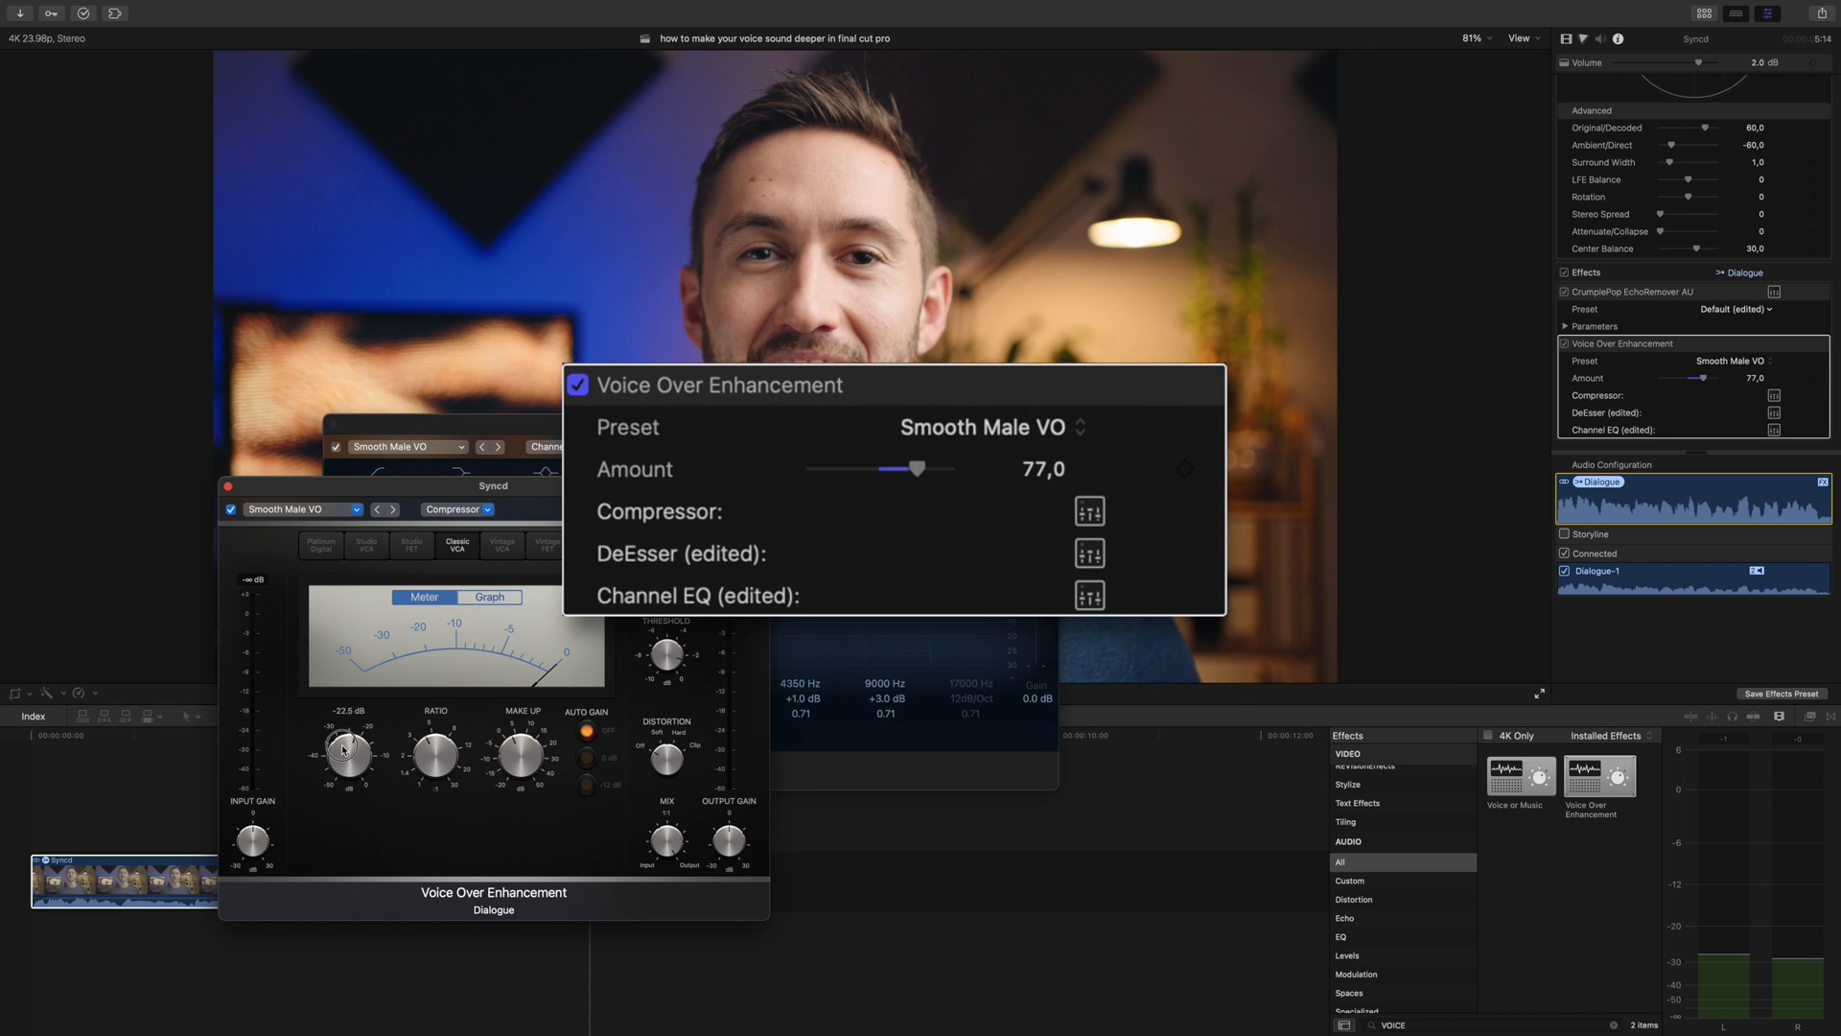
{"action": "left_click", "coordinate": [1087, 595]}
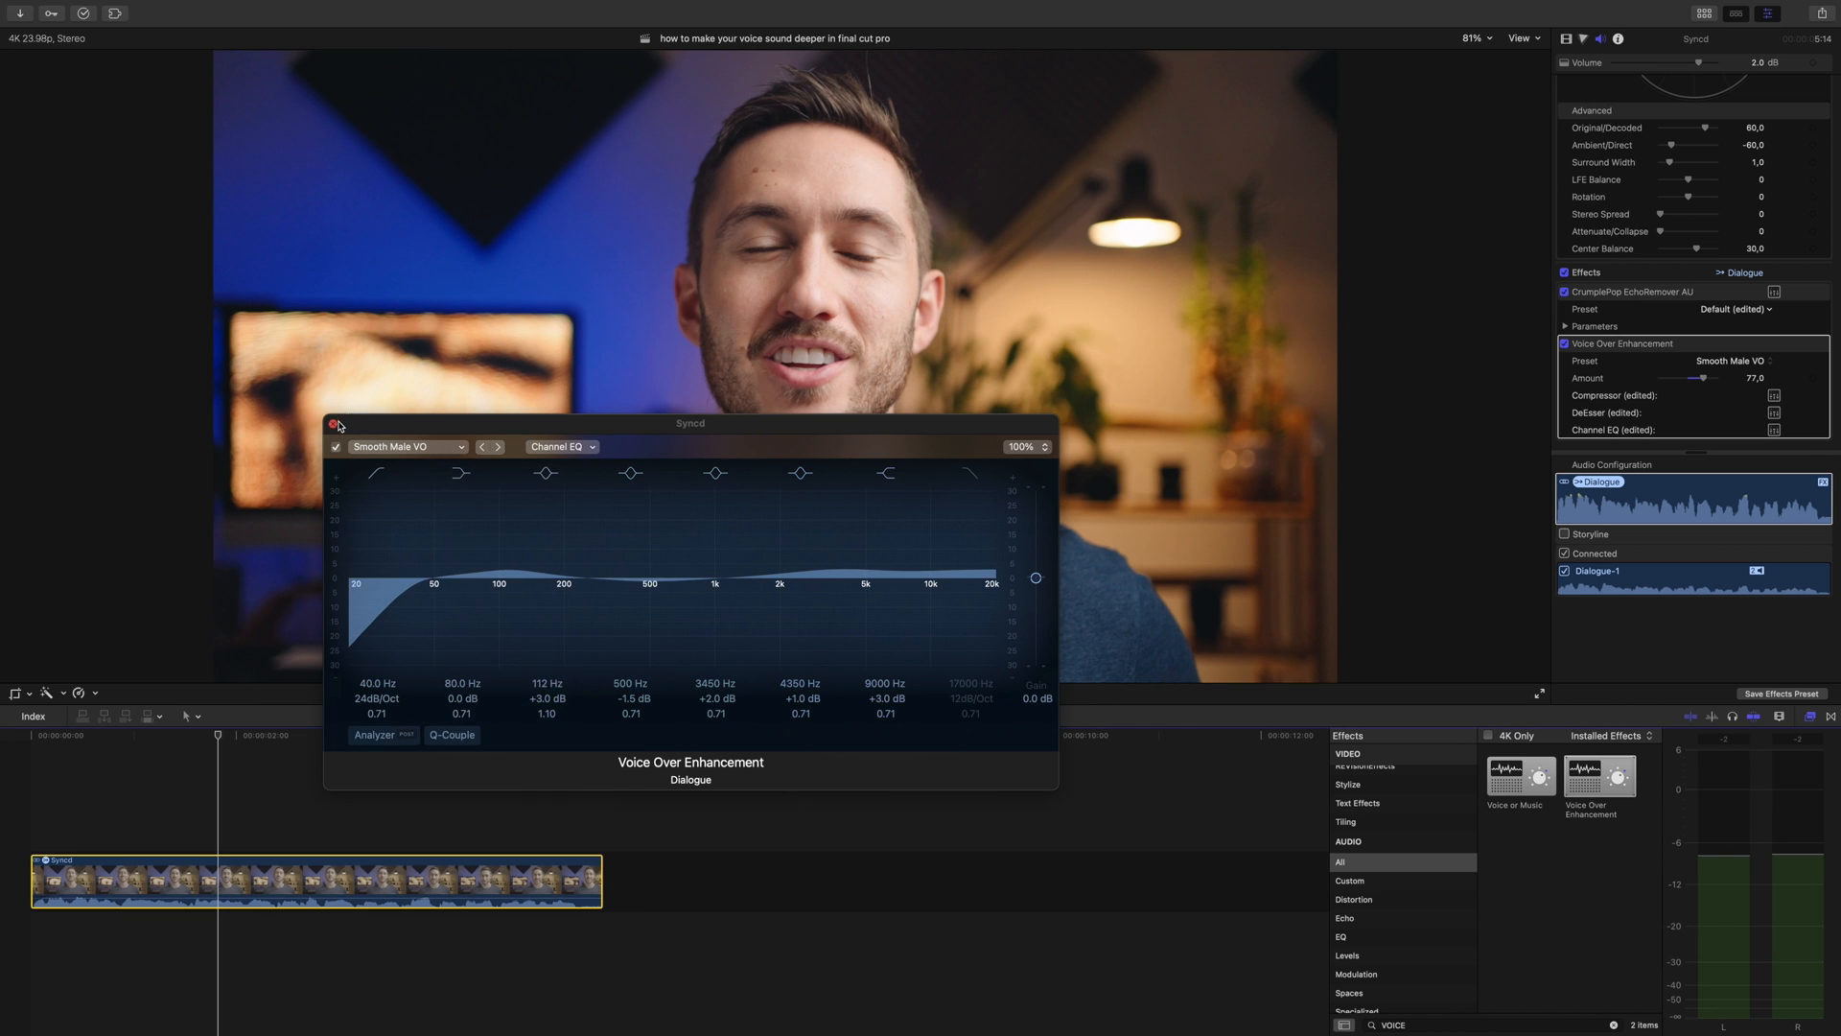
{"action": "left_click", "coordinate": [338, 424]}
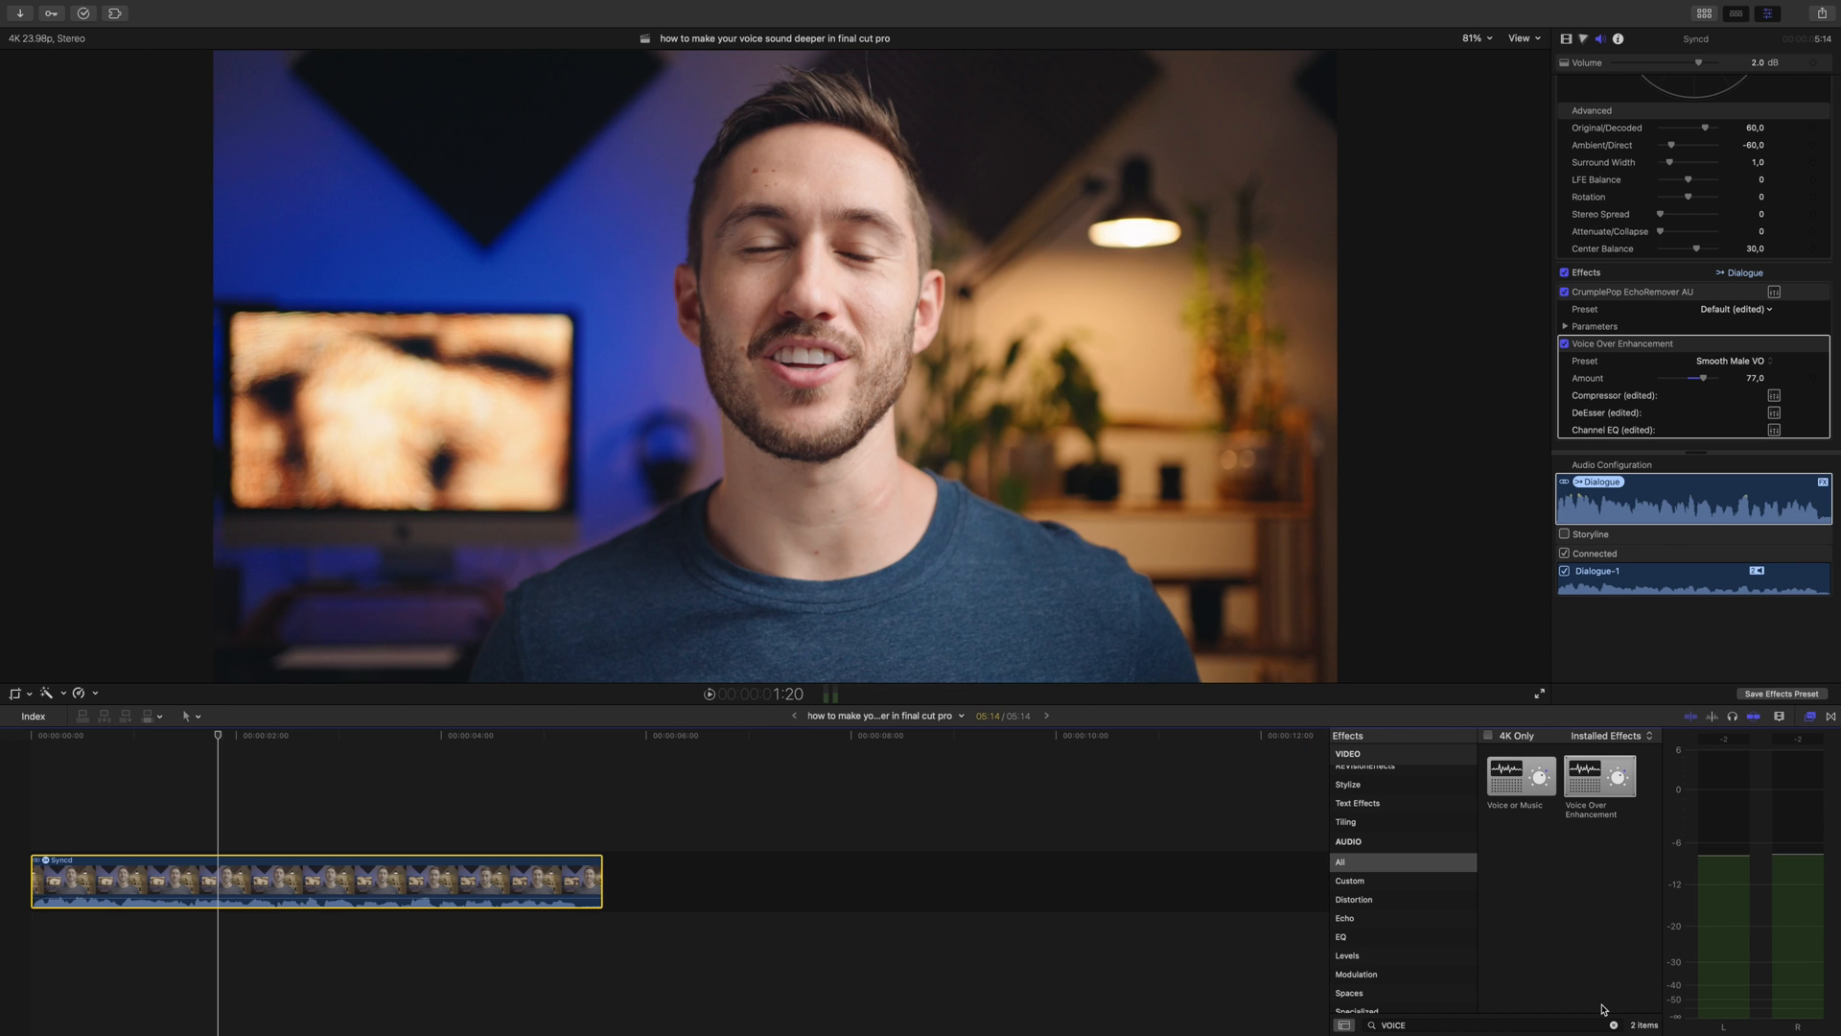